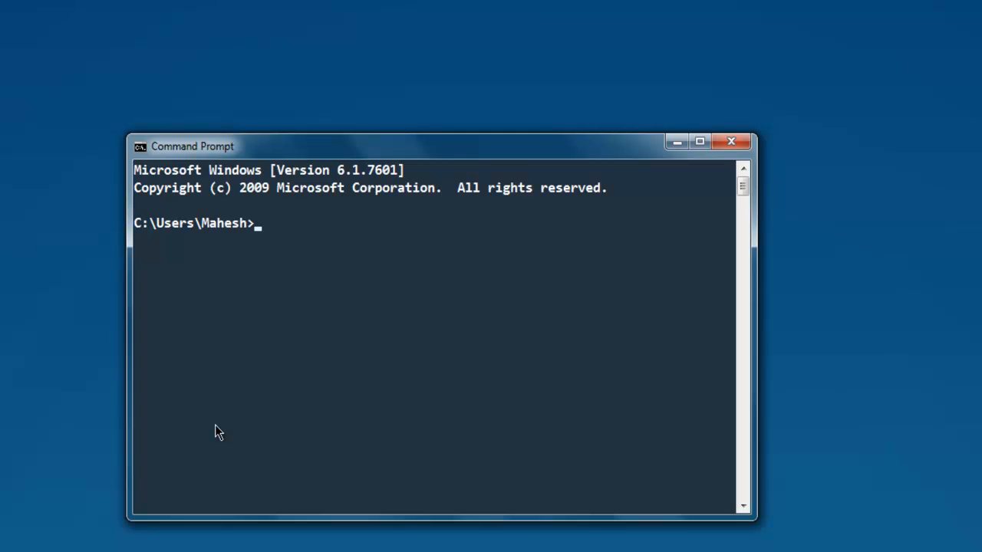
- Enter the command pip install selenium at the prompt
text(pip ins)
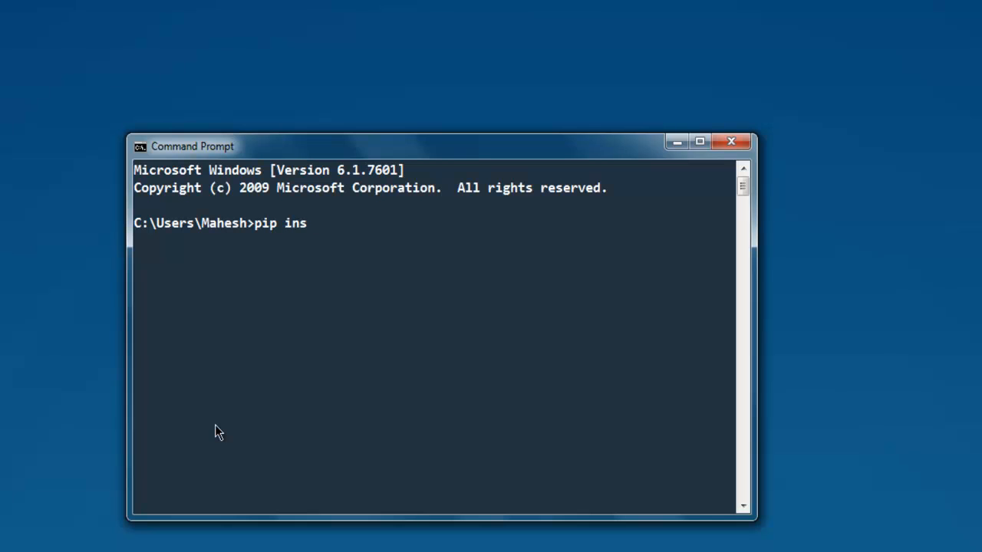
text(tall selenium)
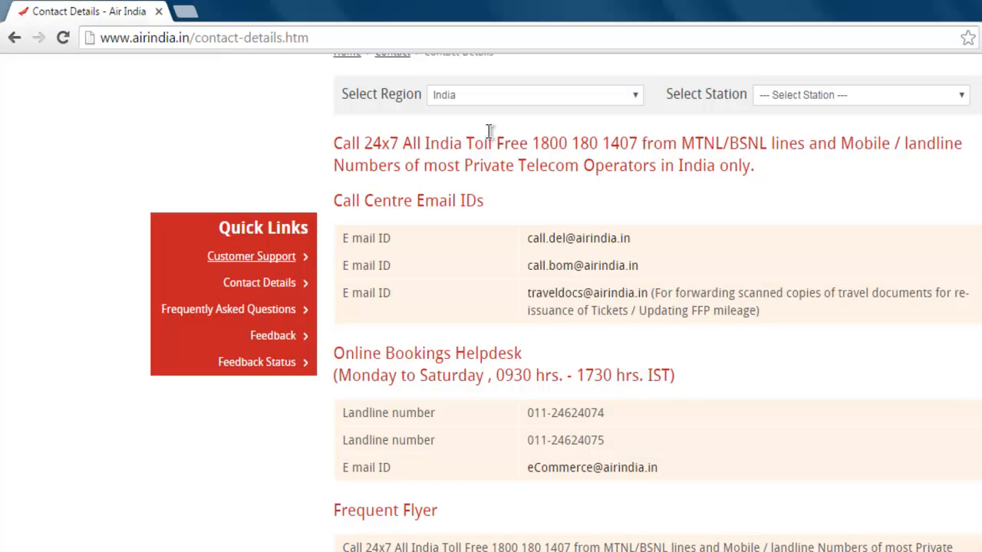
mouse_move(484, 294)
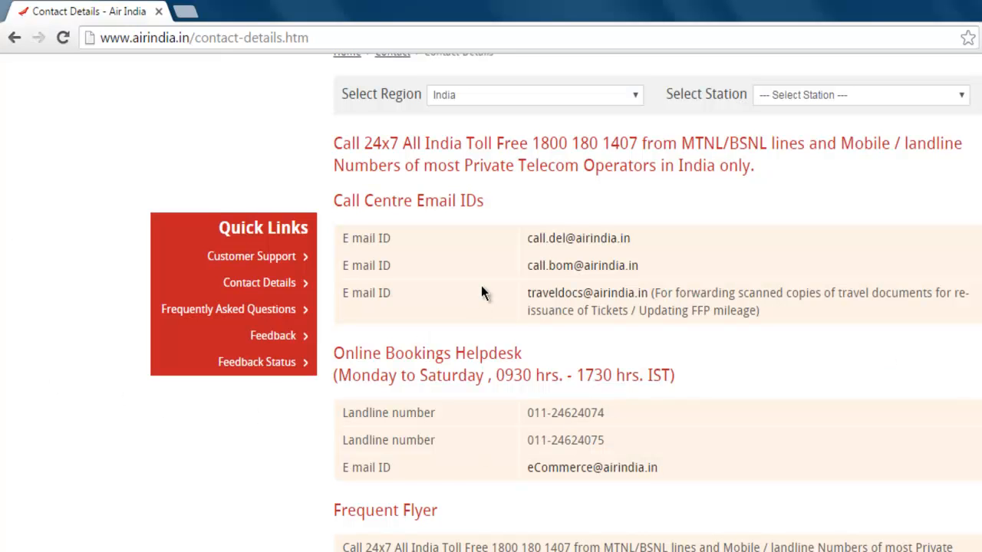
scroll(down, 3)
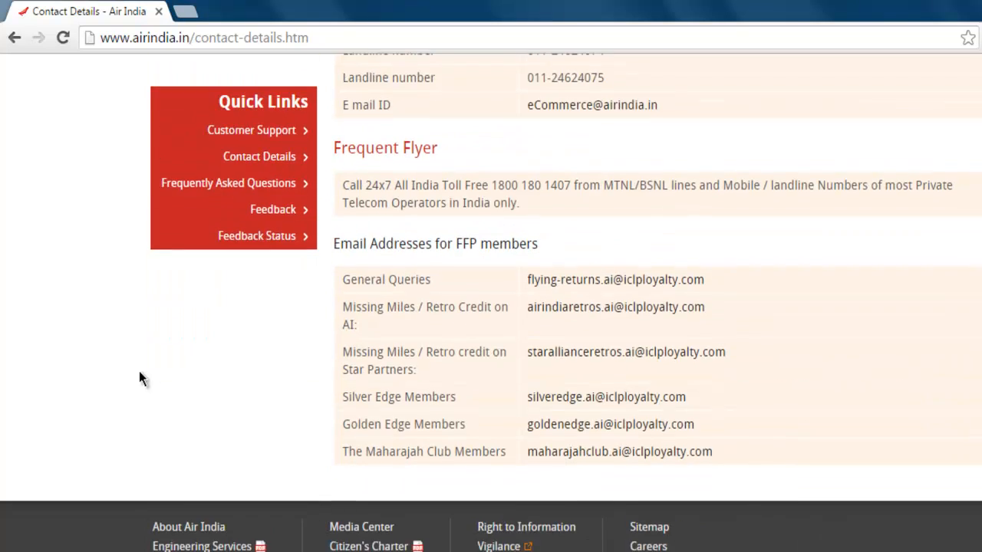
scroll(down, 3)
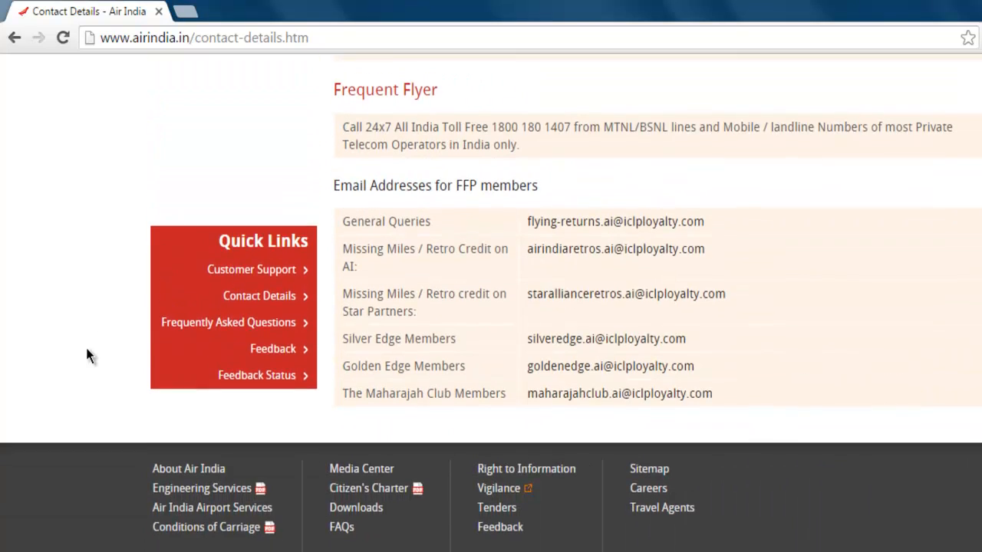
scroll(up, 3)
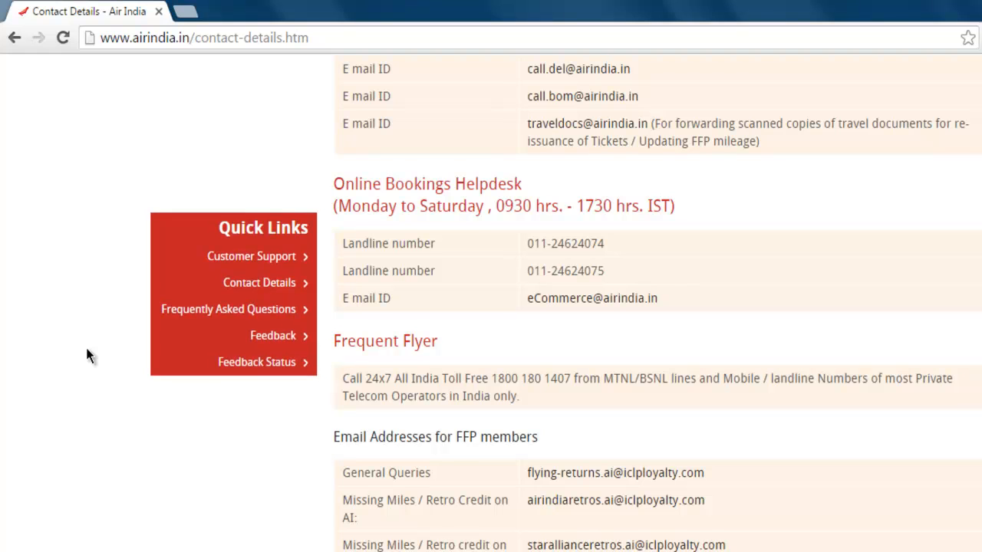
scroll(down, 3)
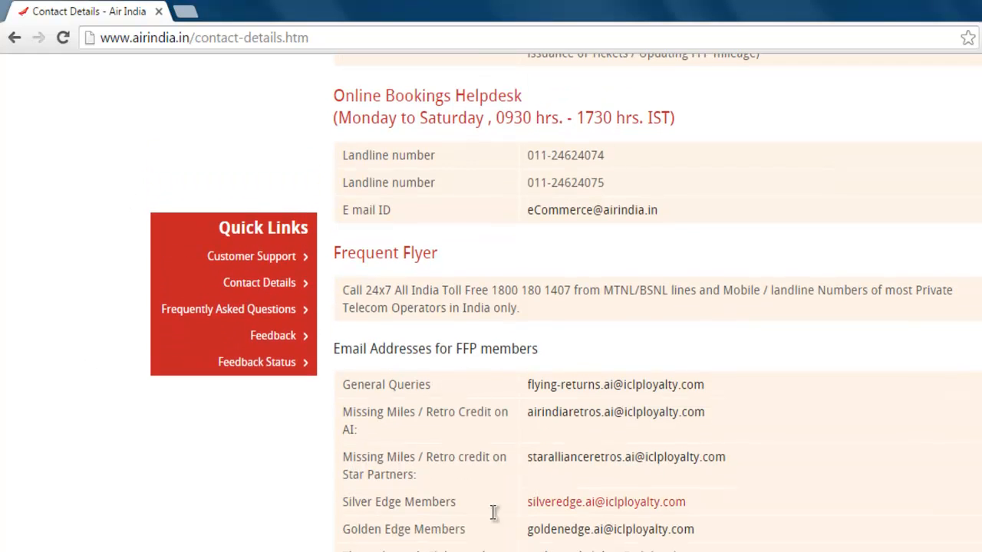
scroll(up, 3)
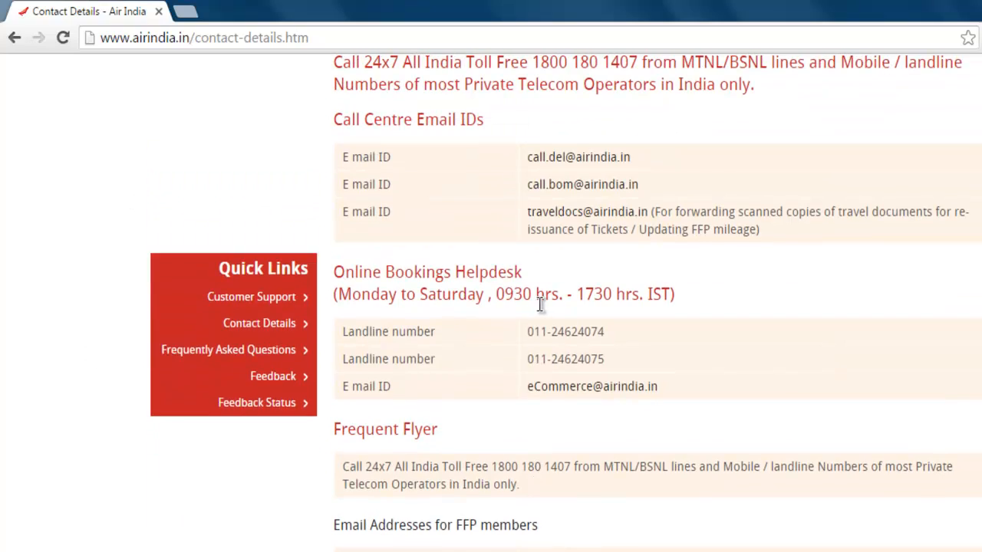
scroll(up, 3)
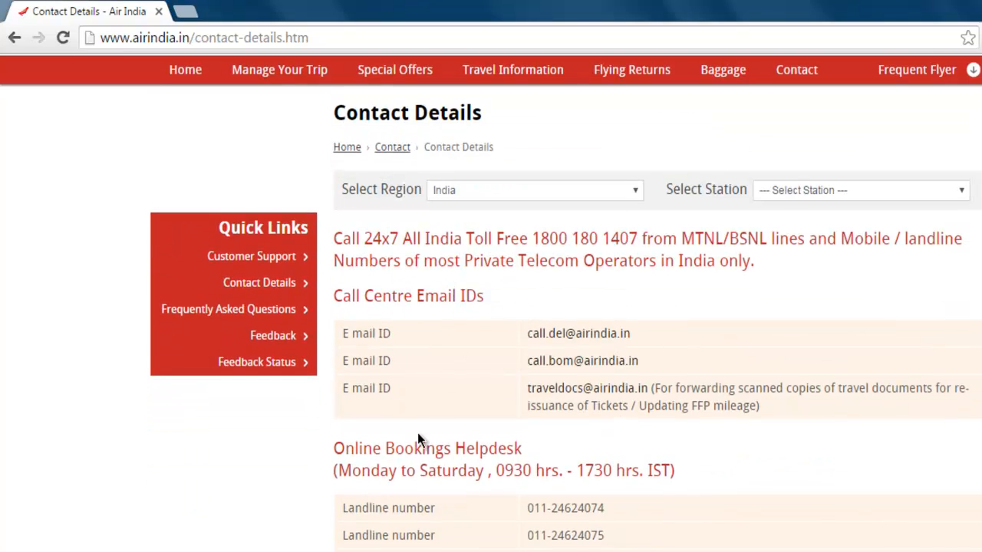
scroll(down, 3)
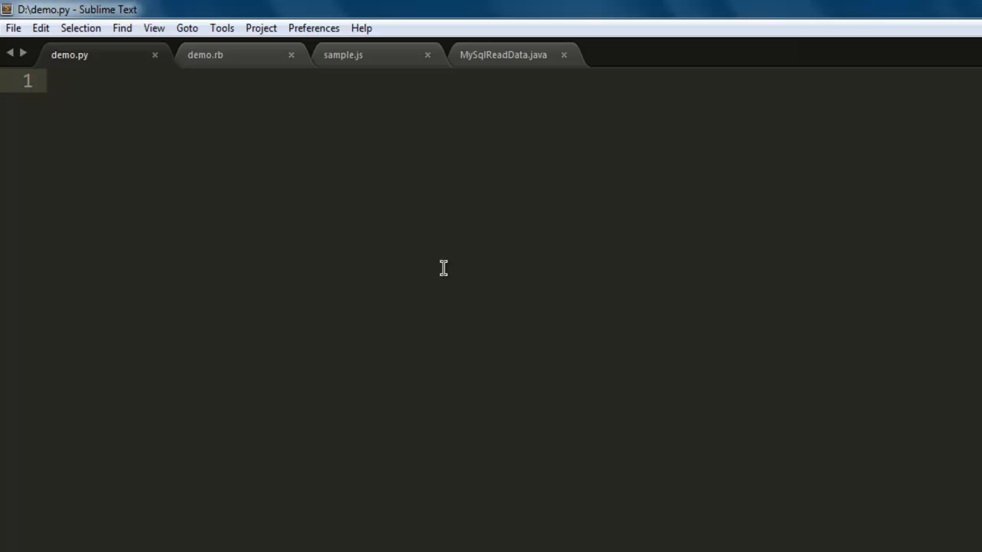
- Write the imports 'from selenium import webdriver' and 'import re' at the top of demo.py
text(from)
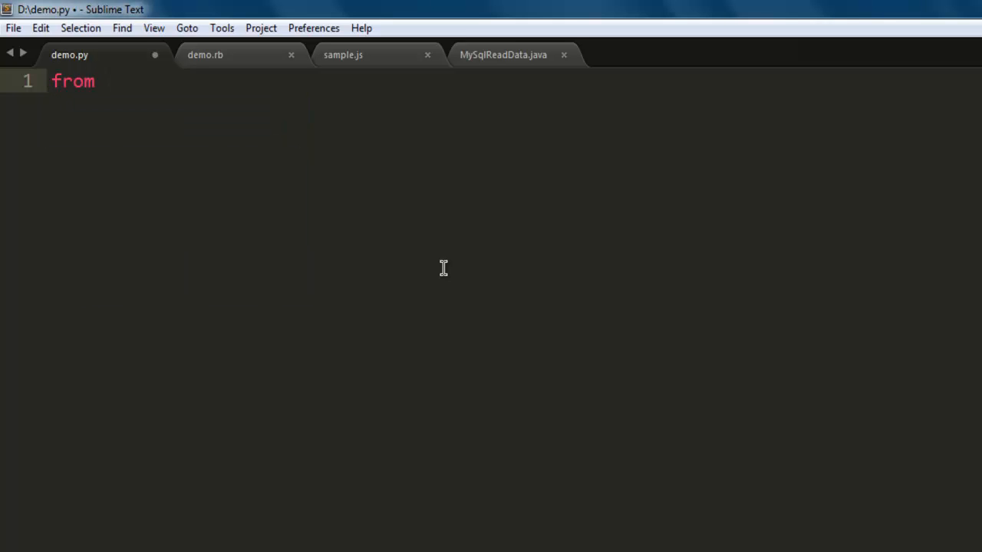
text(selenium i)
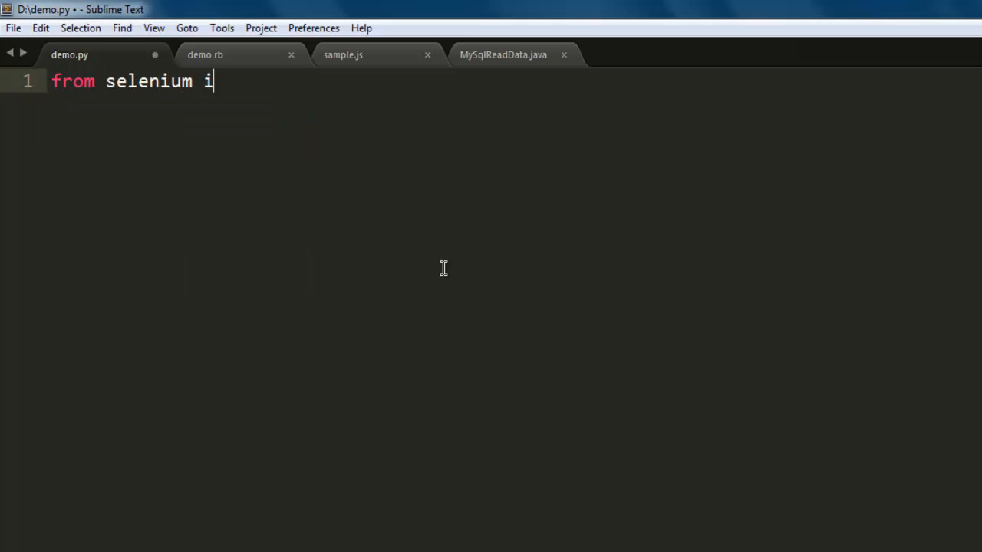
text(mport webdriver)
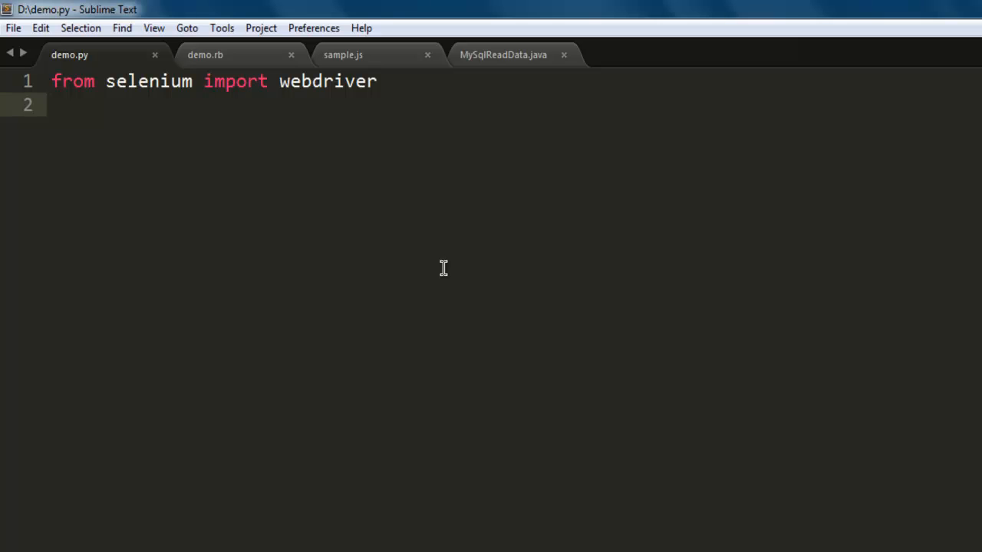
text(import re)
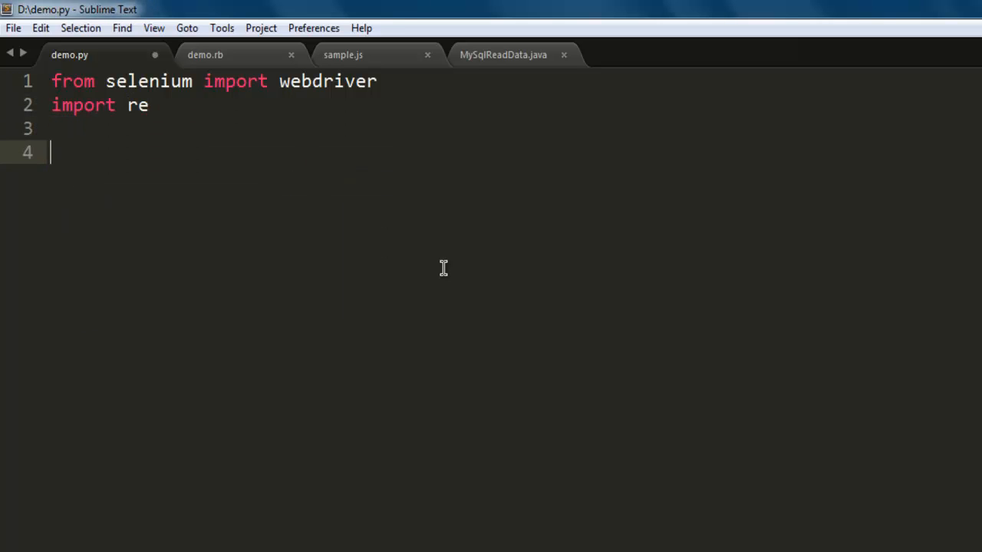
- Create the browser with driver = webdriver.Chrome()
text(driv)
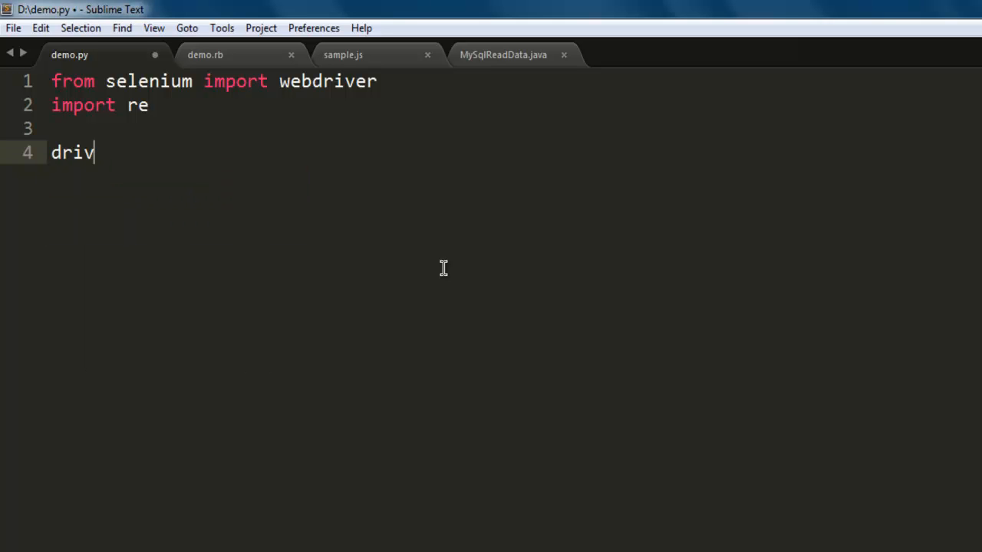
text(er = w)
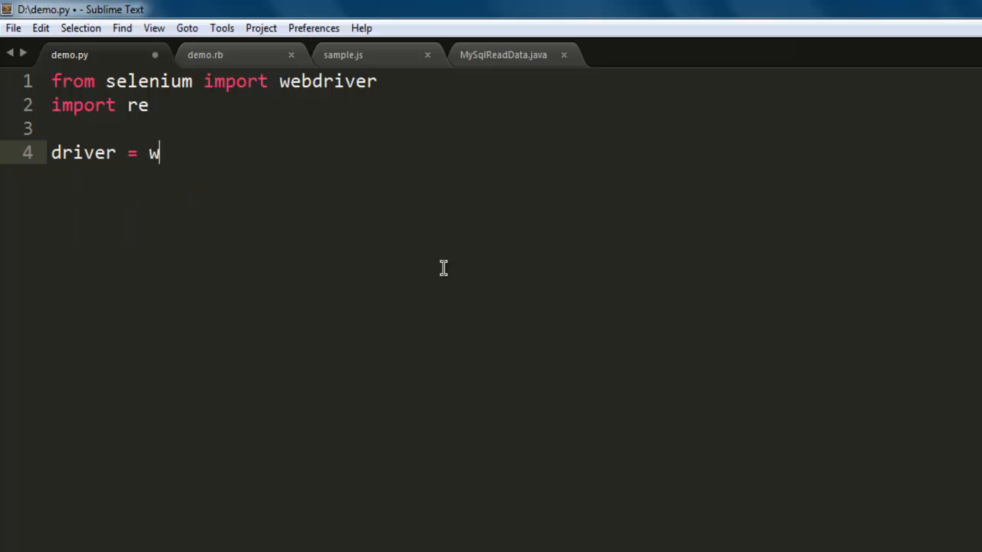
text(ebdriver)
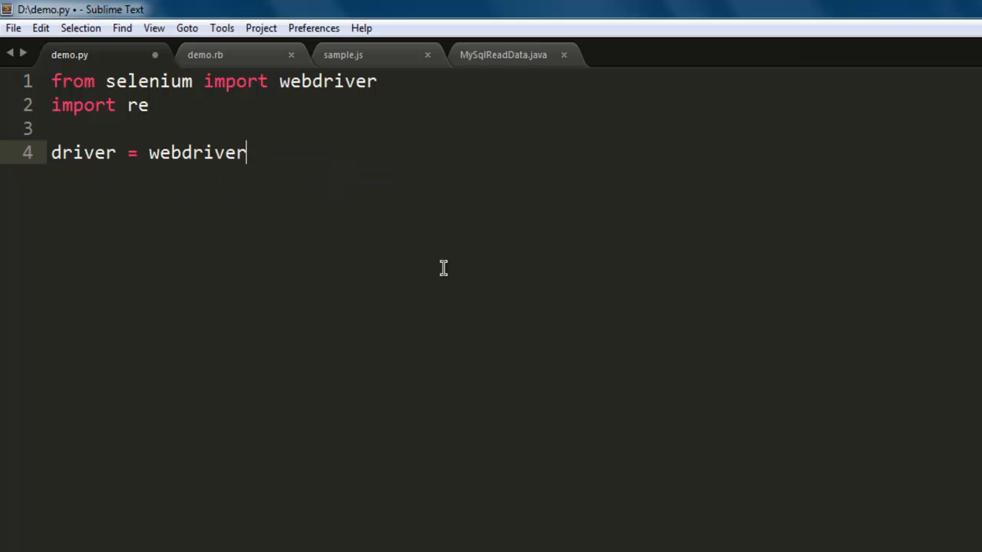
text(.Chrome()
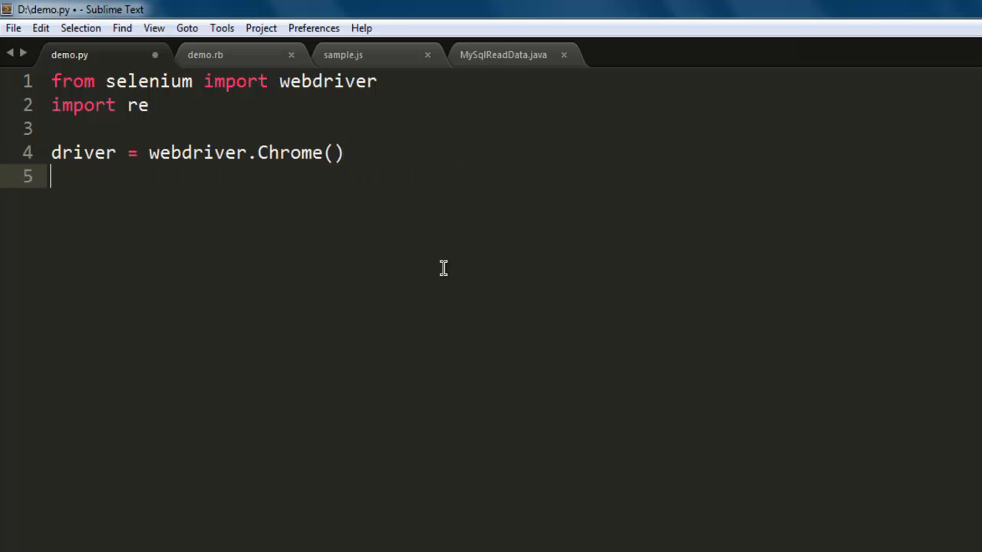
text(drive)
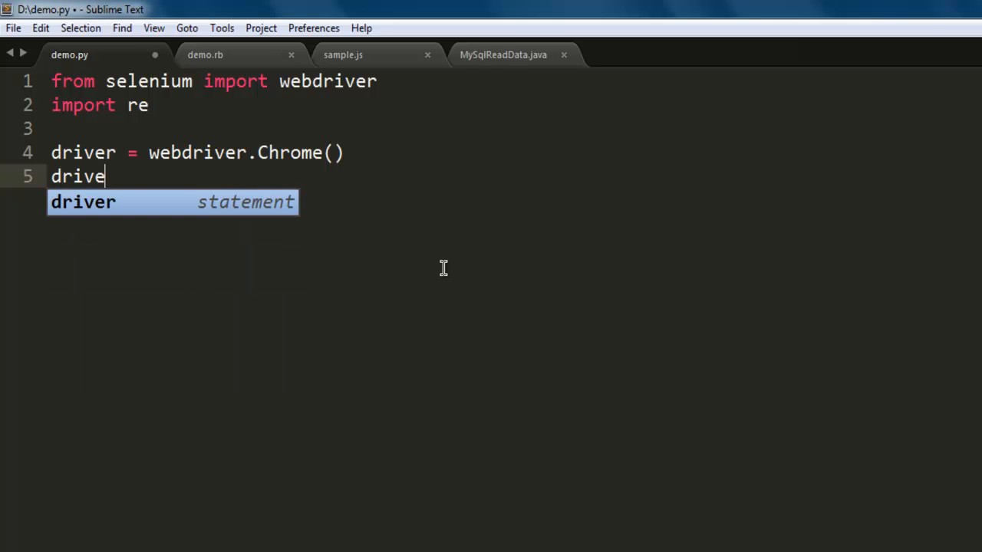
text(r.get(url))
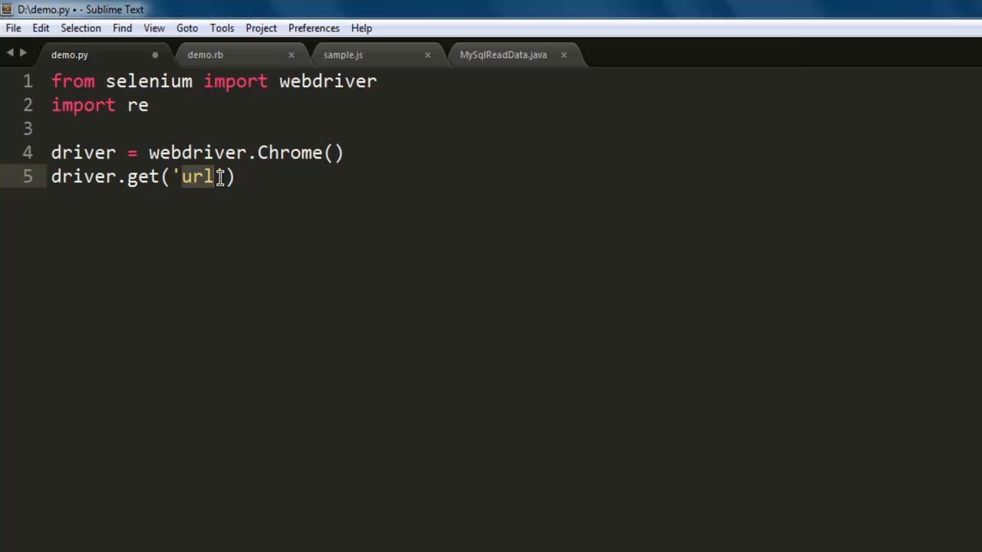
text(http://www.airindia.in/contact-details.htm)
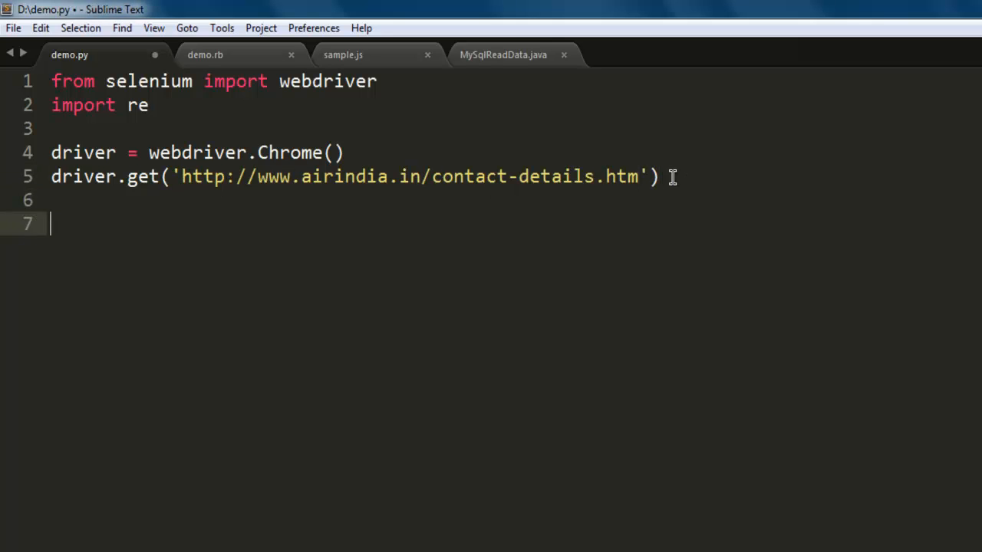
- Add doc = driver.page_source to capture the loaded page's HTML
text(doc =)
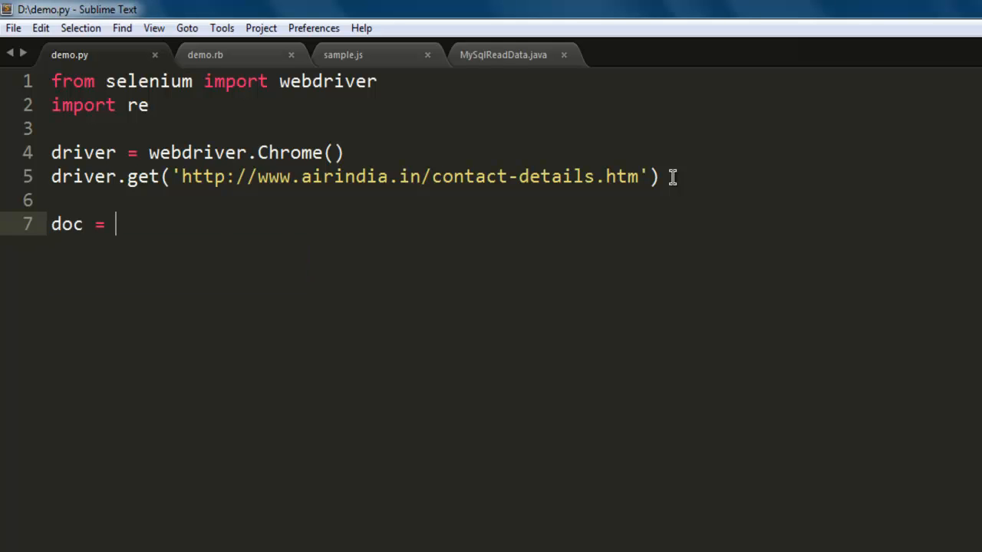
text(dr)
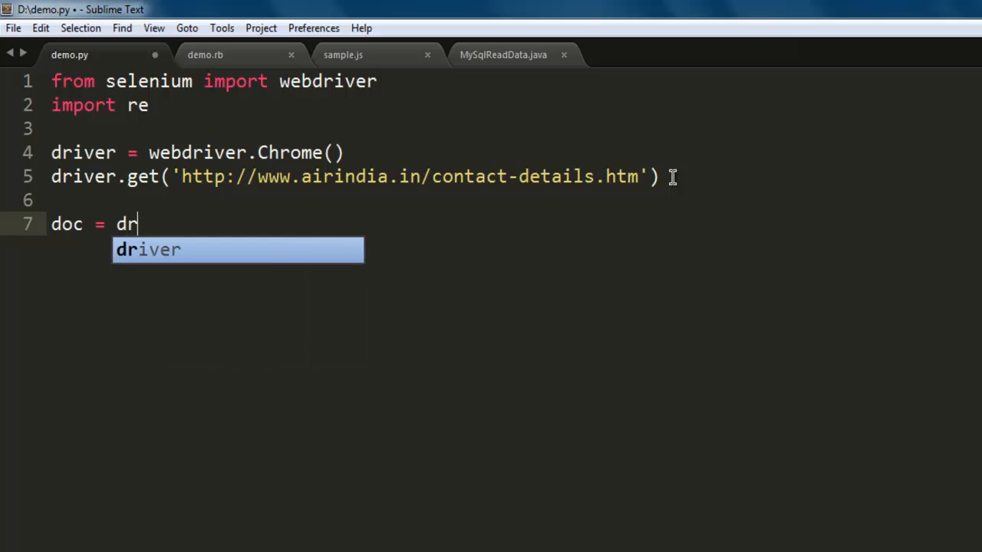
text(iver.page_source)
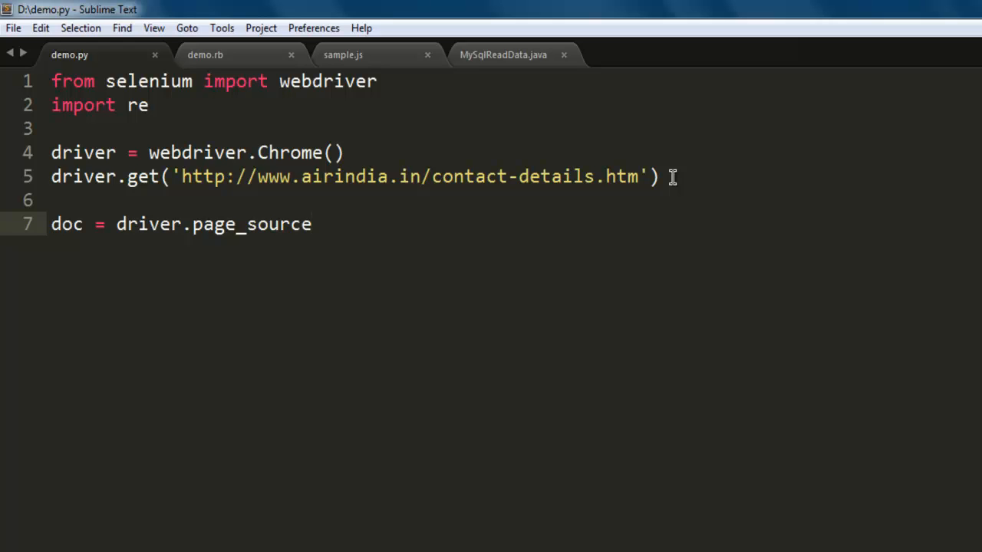
click(310, 224)
text(email)
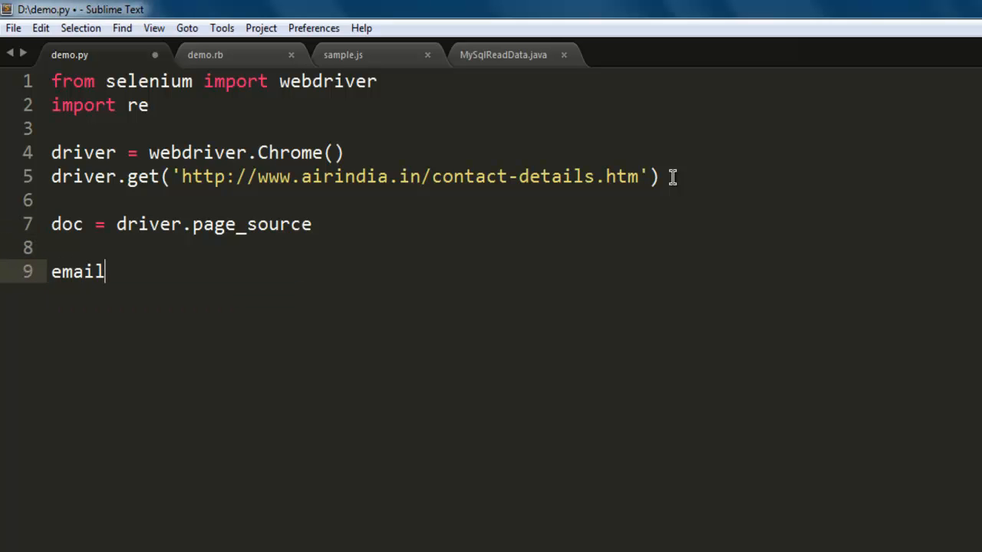
- Start the line emails = re.findall(r'', ...) and save the file
text(s =)
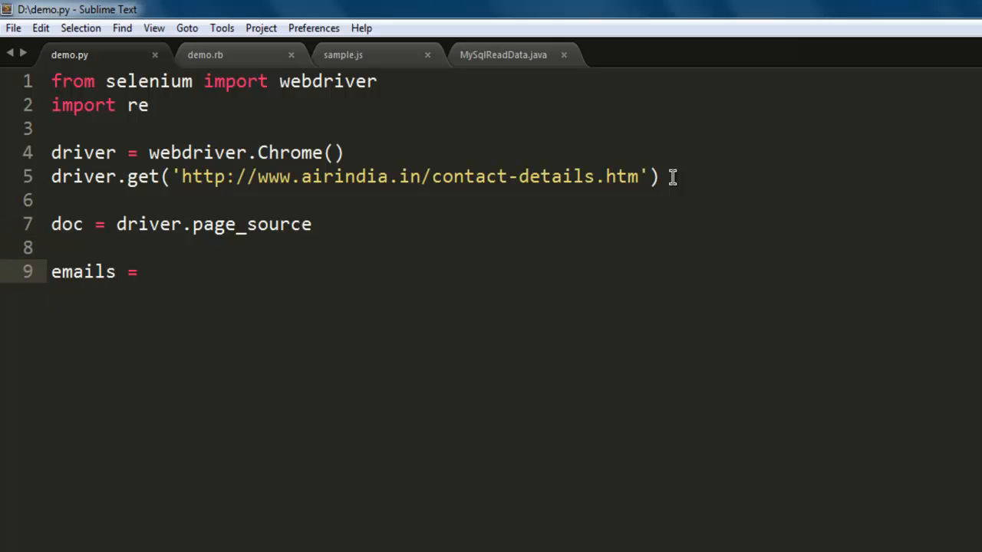
text(re.findall(pattern, string)
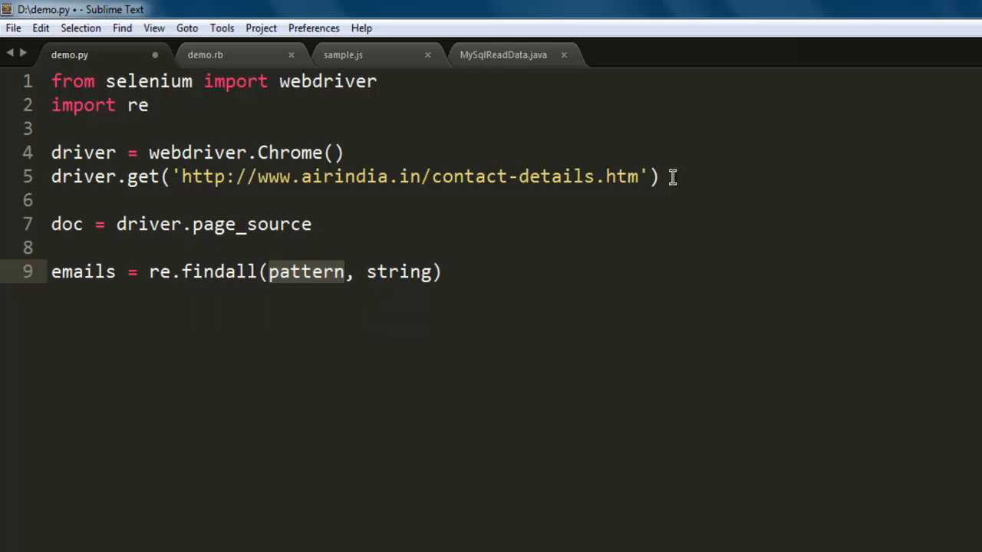
key(ctrl+s)
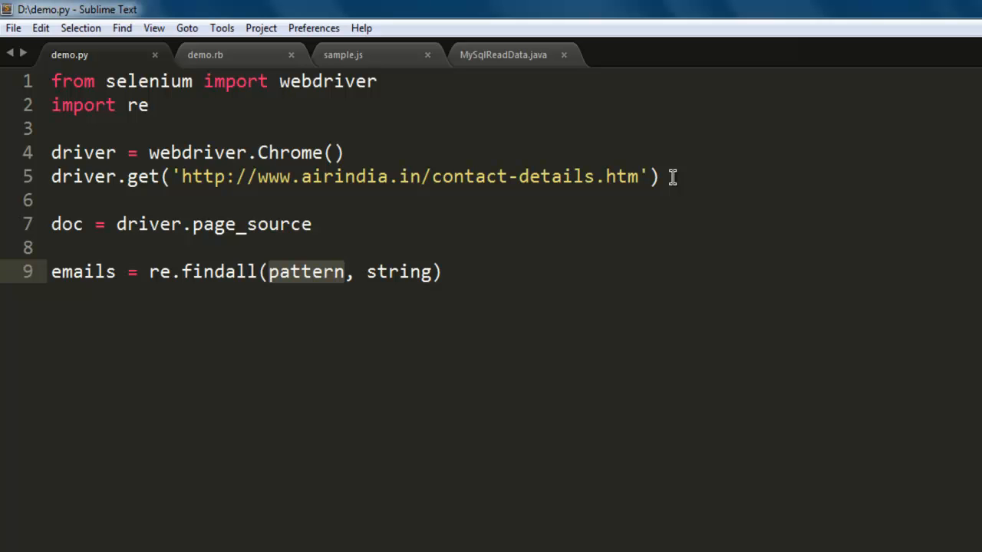
text(r'')
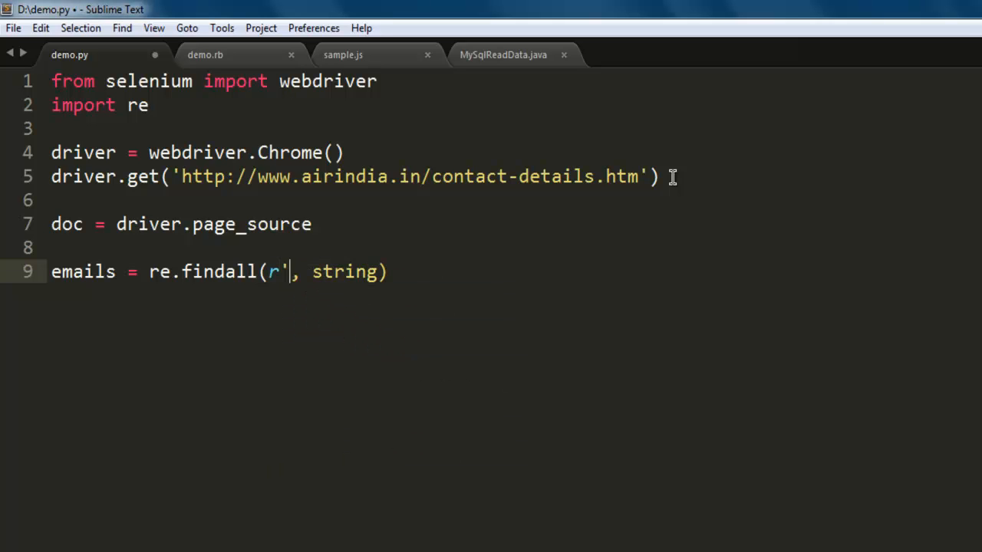
text(')
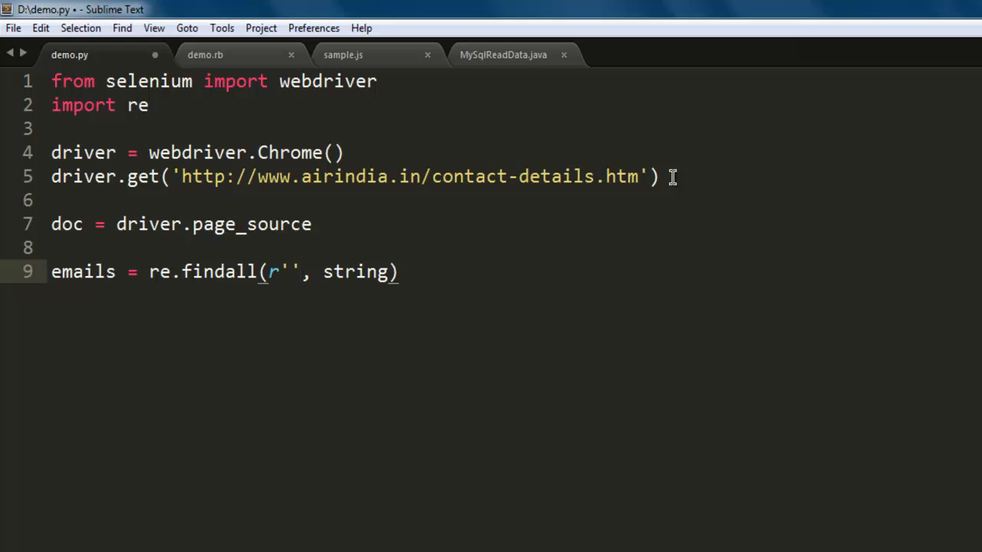
- Fill the raw string with the email regex [\w\.-]+@[\w\.-]+ and save
text([)
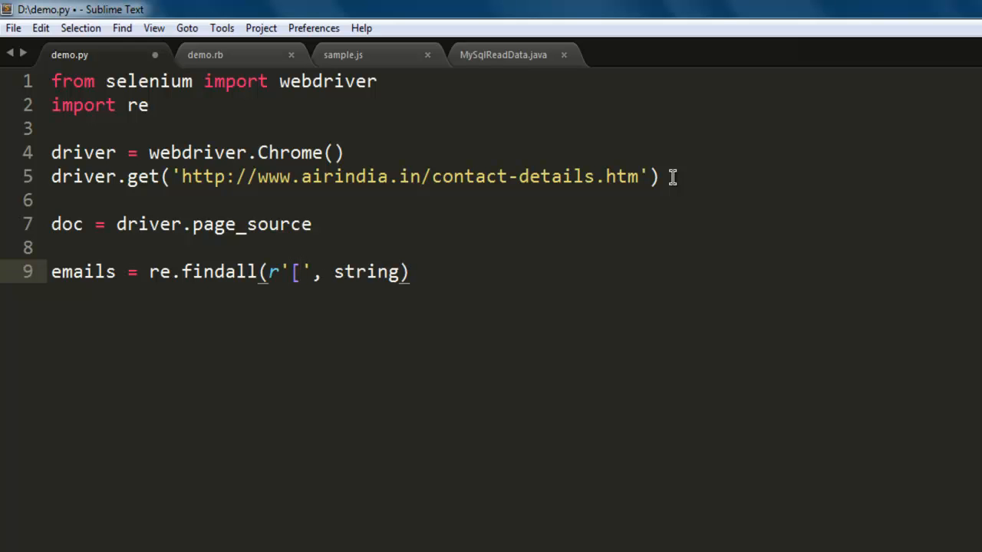
text(\)
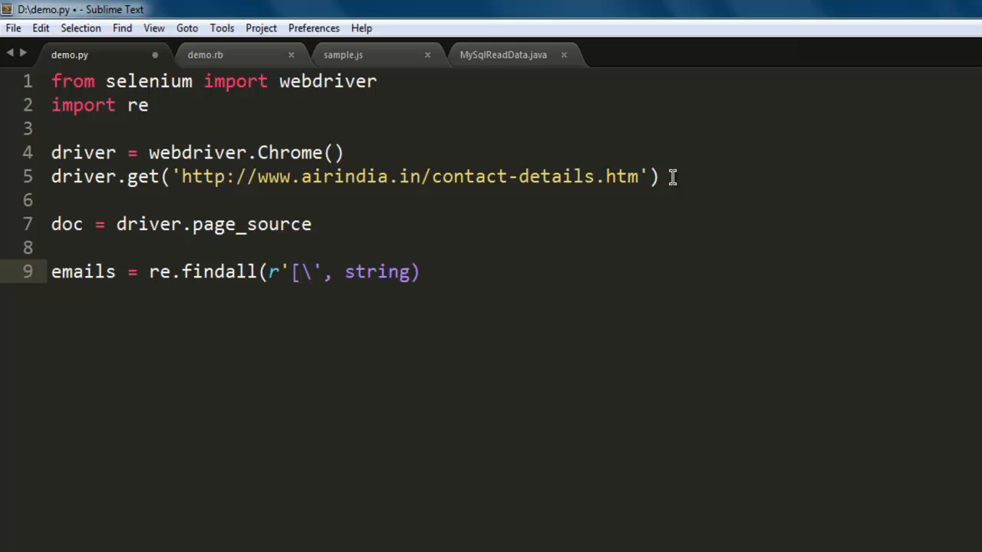
text(w)
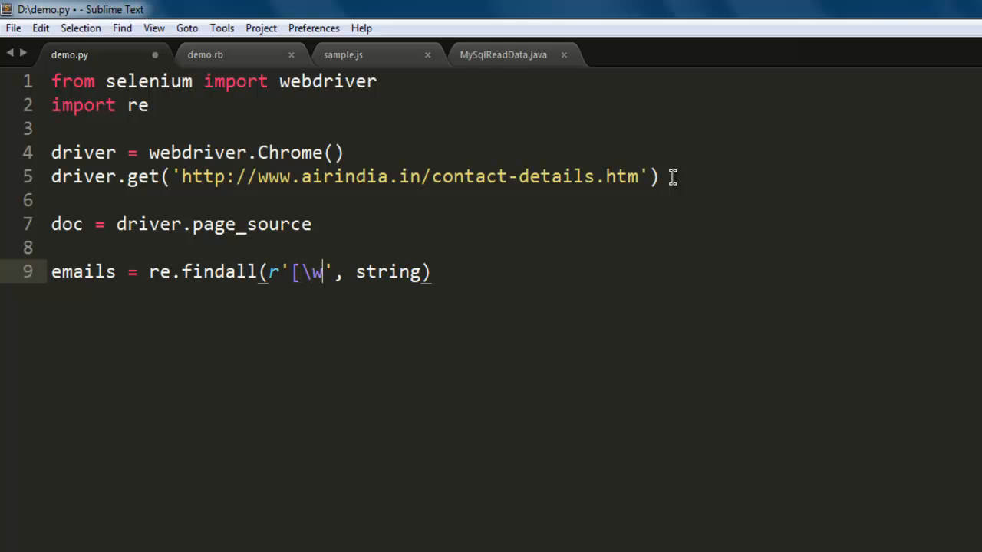
text(\)
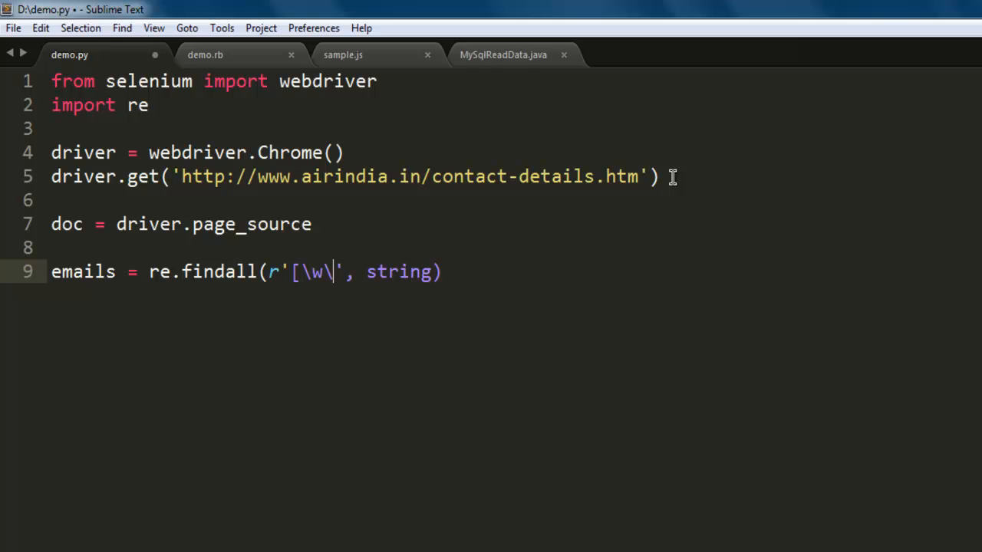
text(.-)
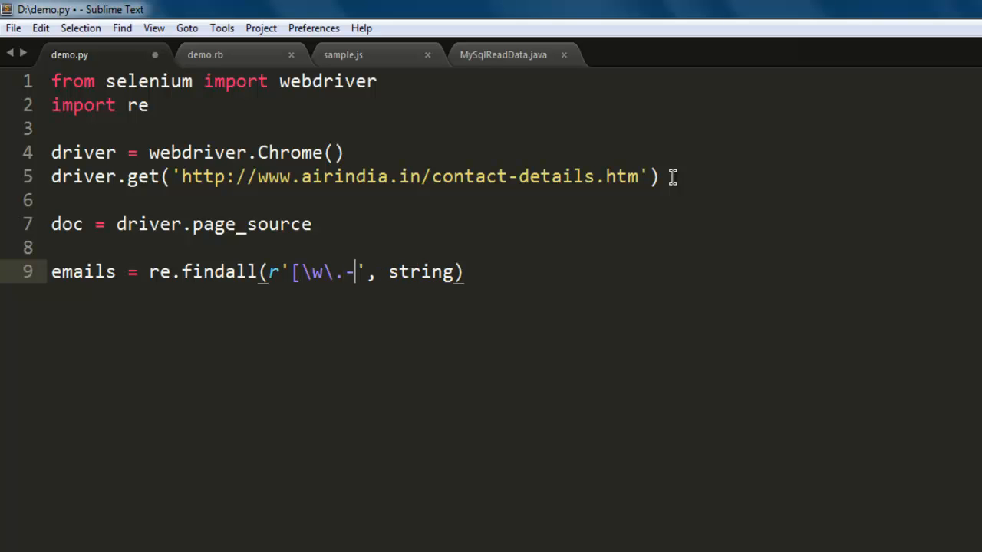
text(])
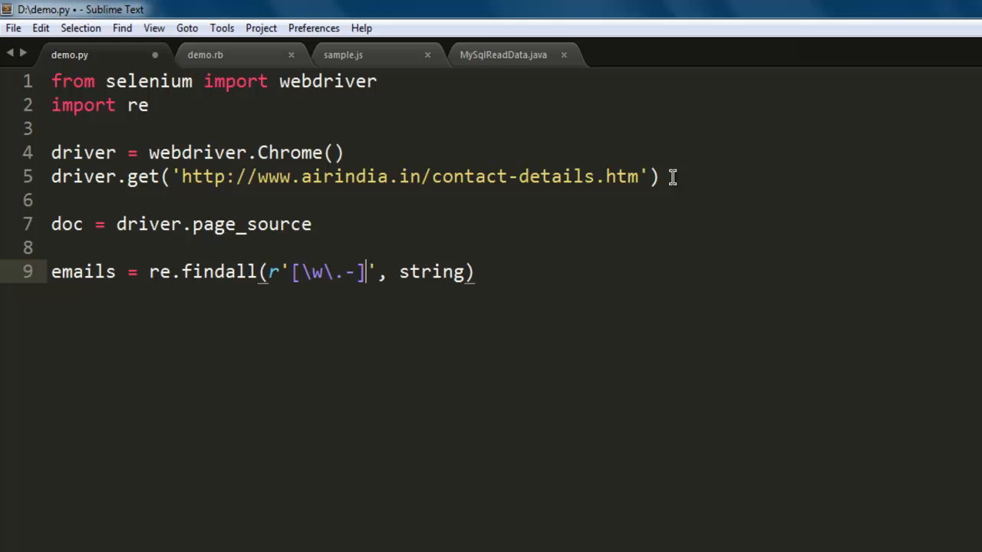
text(+)
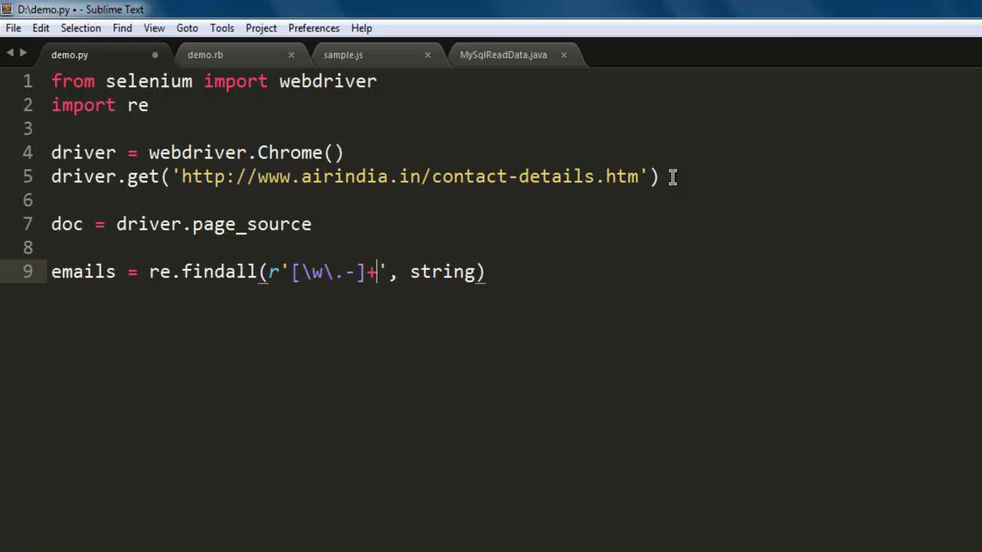
text(@)
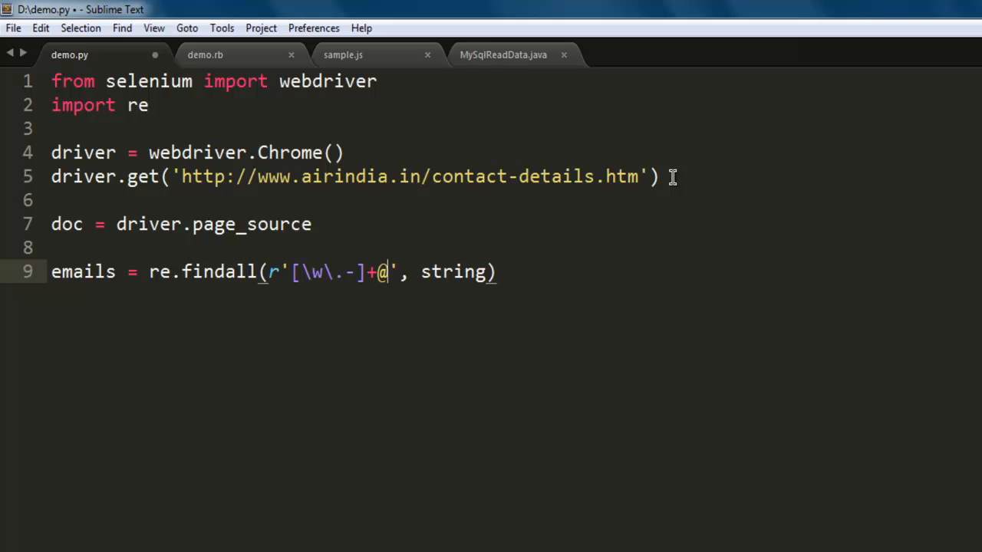
text([\w\.-)
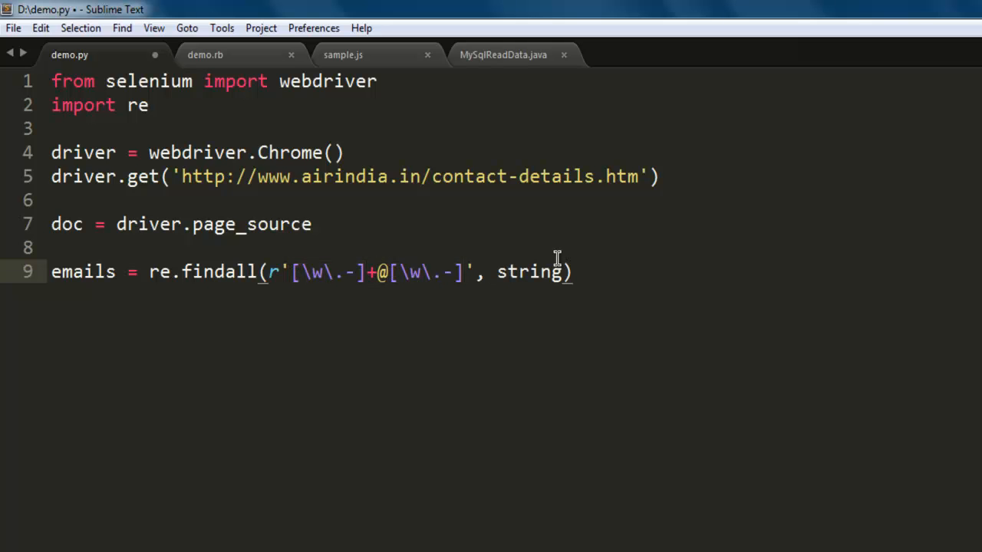
key(ctrl+s)
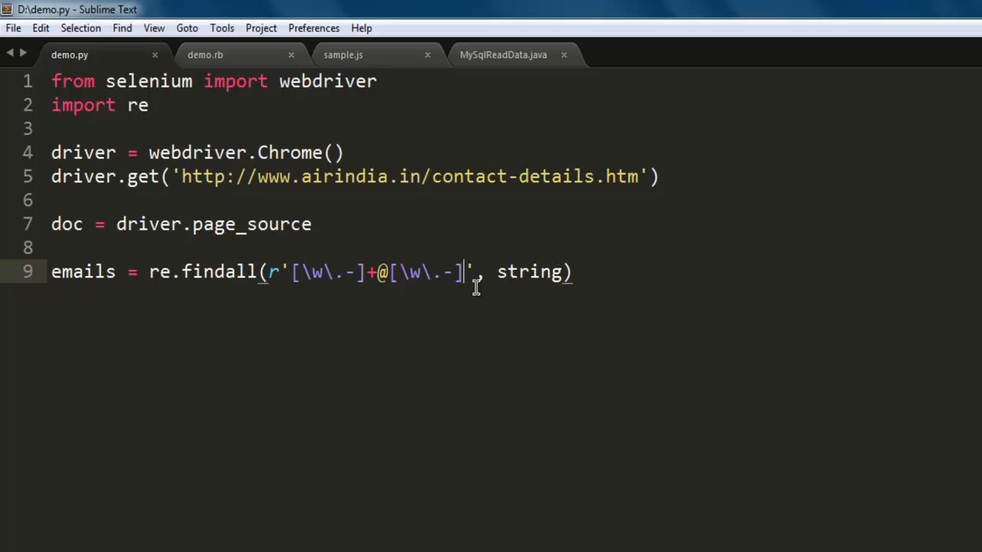
text(+)
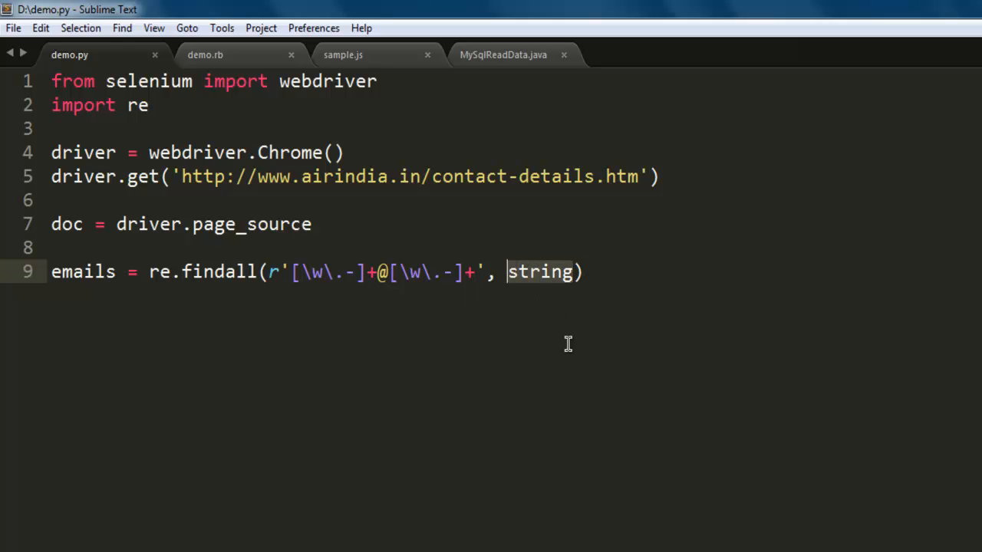
- Make findall search doc instead of the placeholder string argument
text(doc)
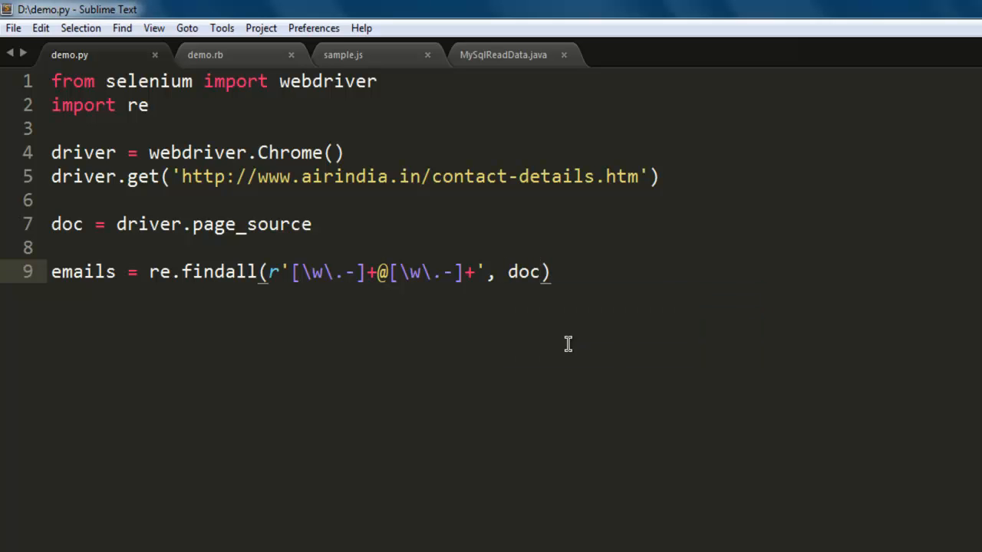
click(549, 270)
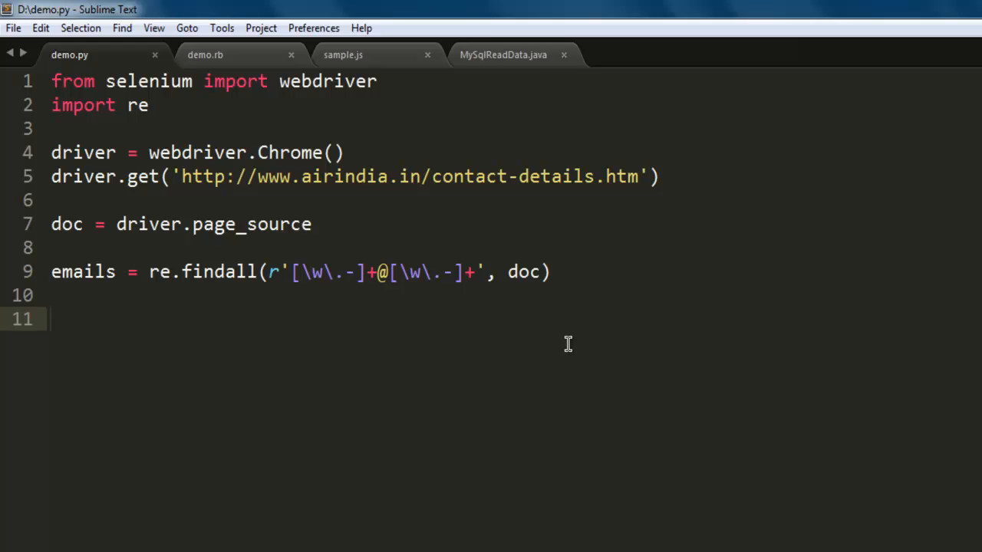
click(53, 319)
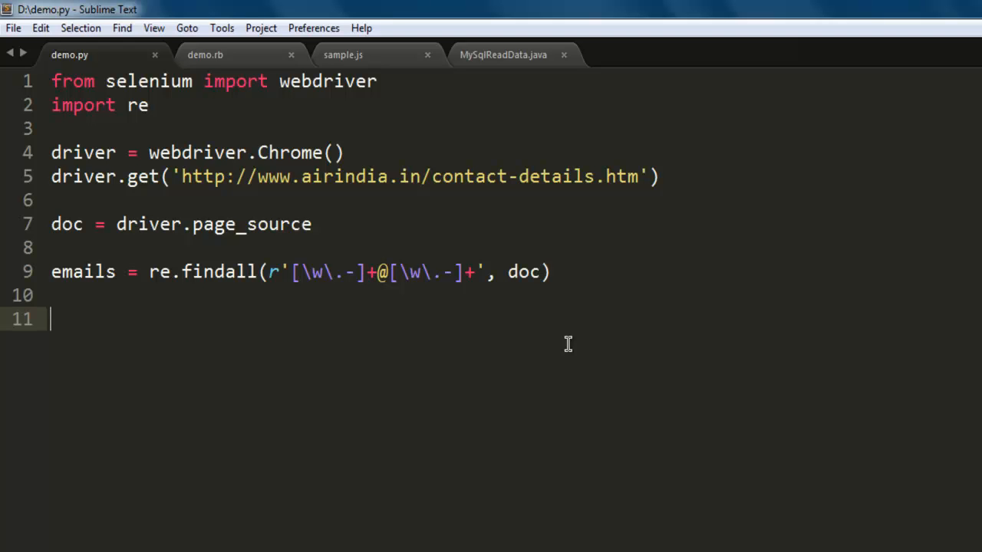
- Add a for email in emails: loop that prints each email
text(for)
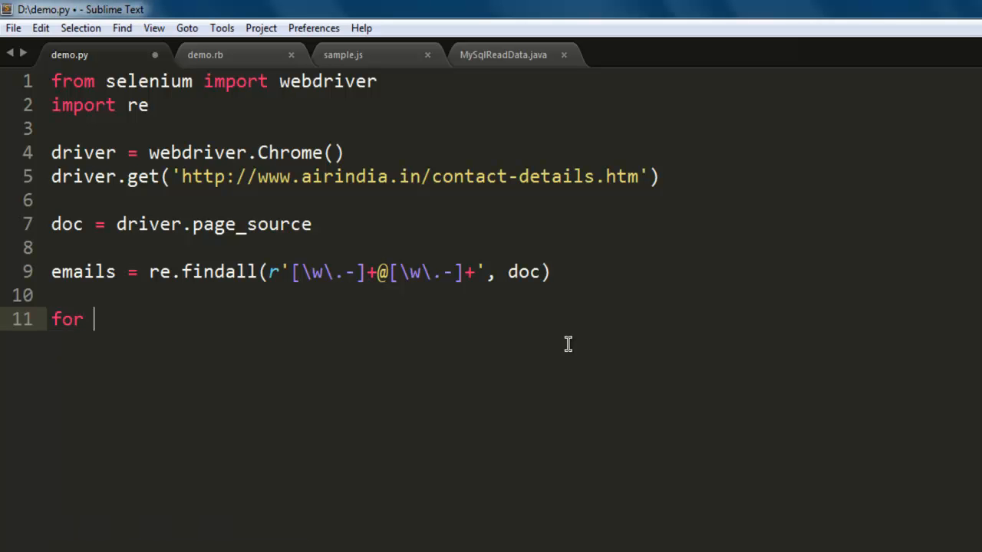
text(email in emails:)
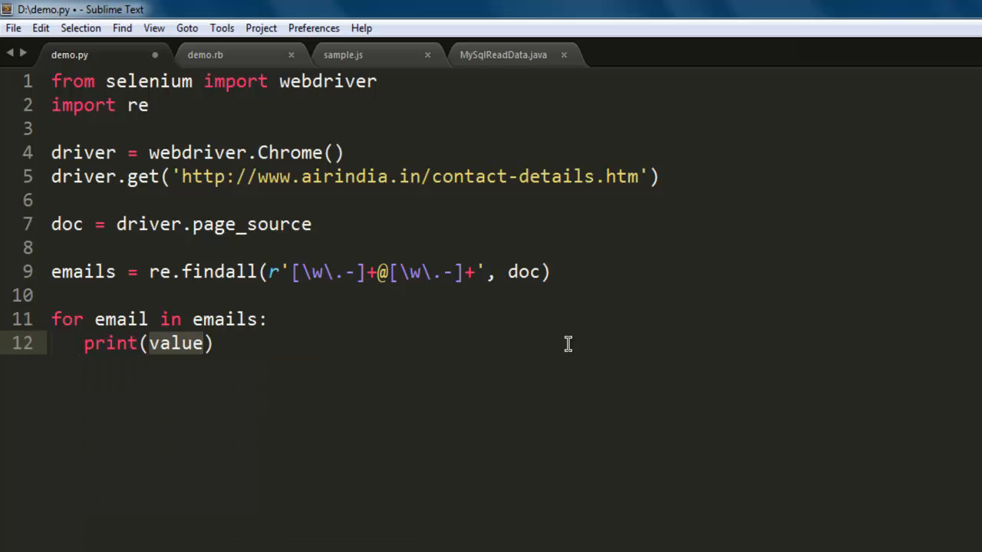
text(email)
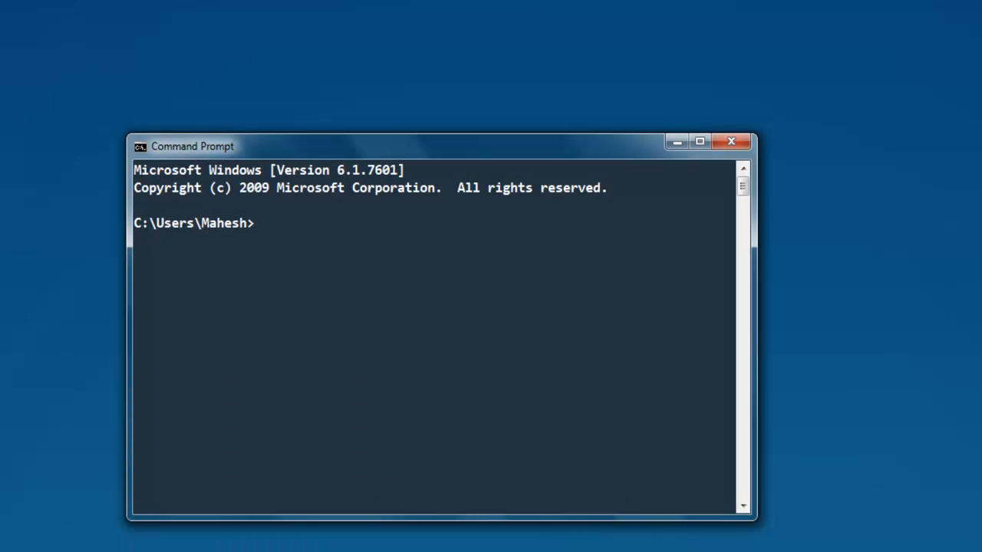
- Switch to drive D: and run python demo.py
text(d)
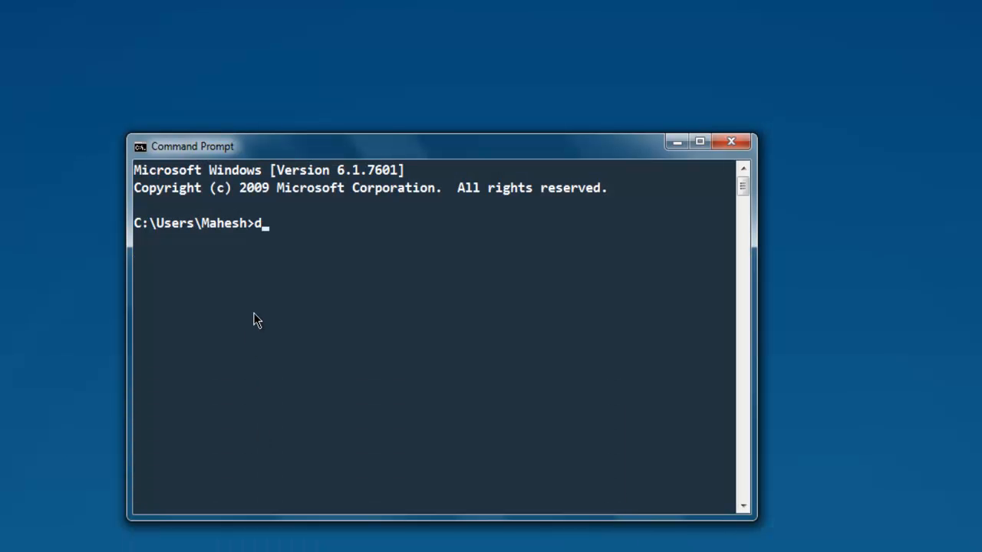
text(:)
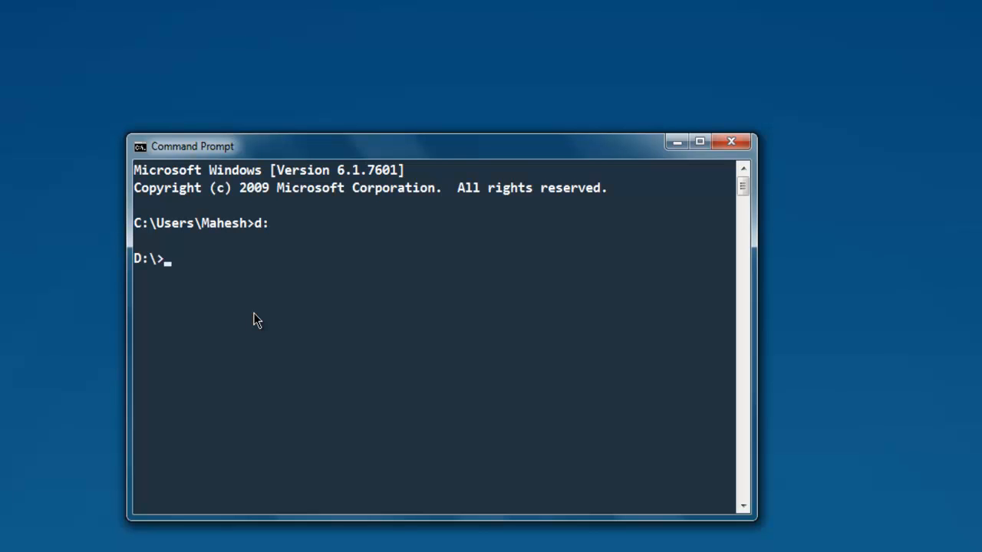
text(python de)
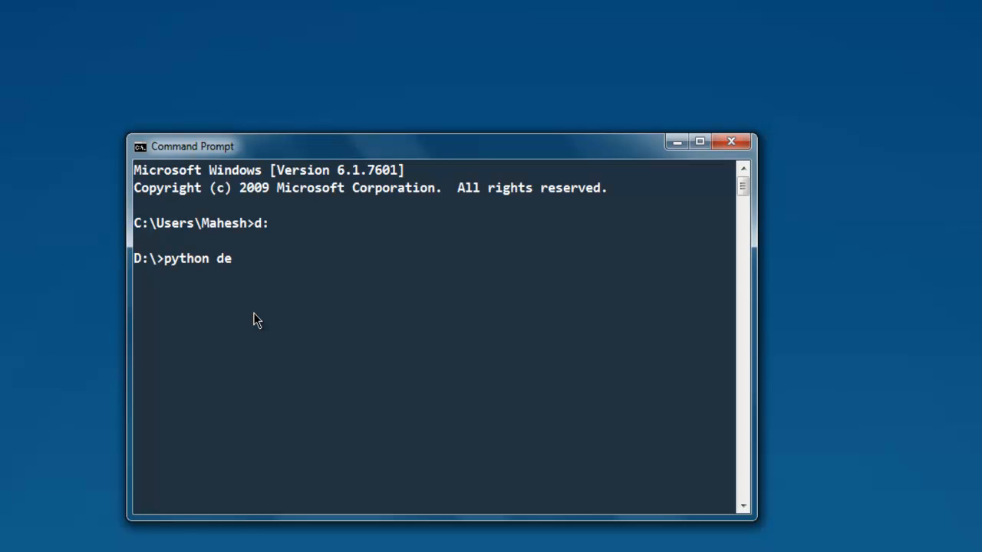
text(mo.py)
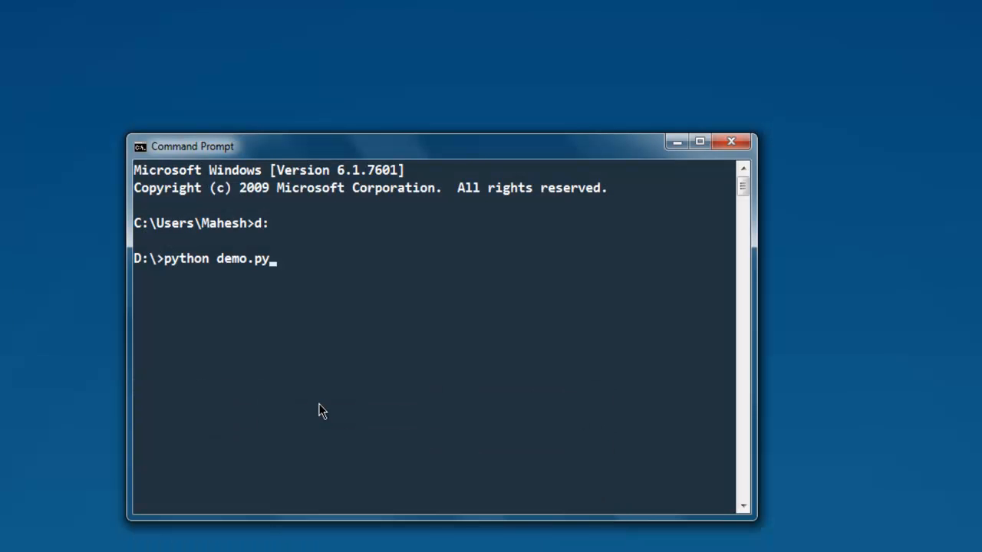
key(Return)
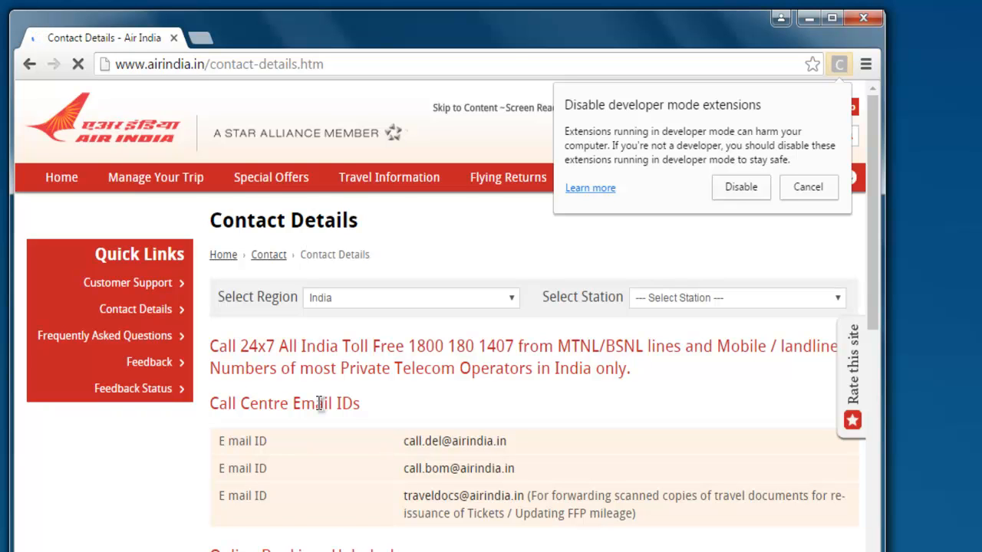
- Scroll the Air India contact page to the listed email IDs and back up
scroll(down, 3)
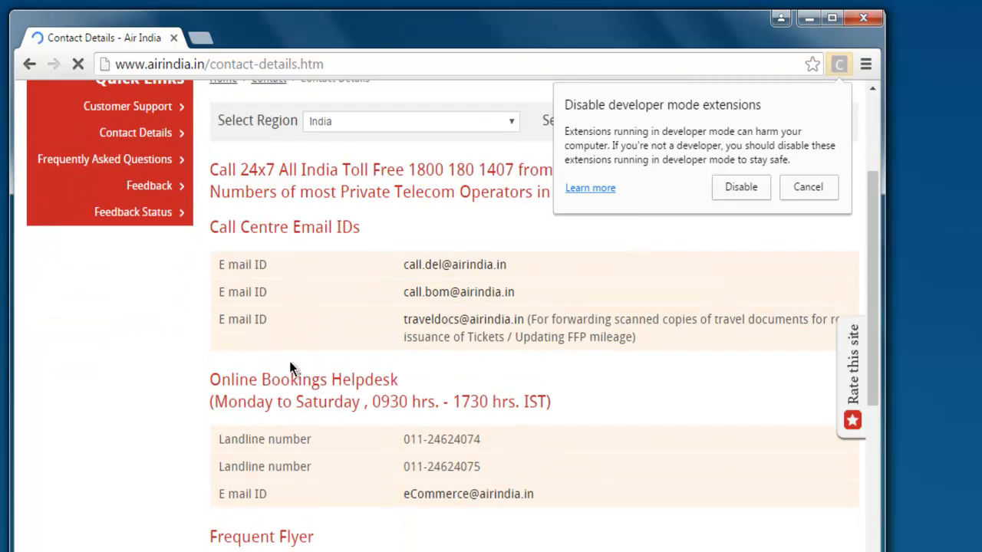
scroll(down, 3)
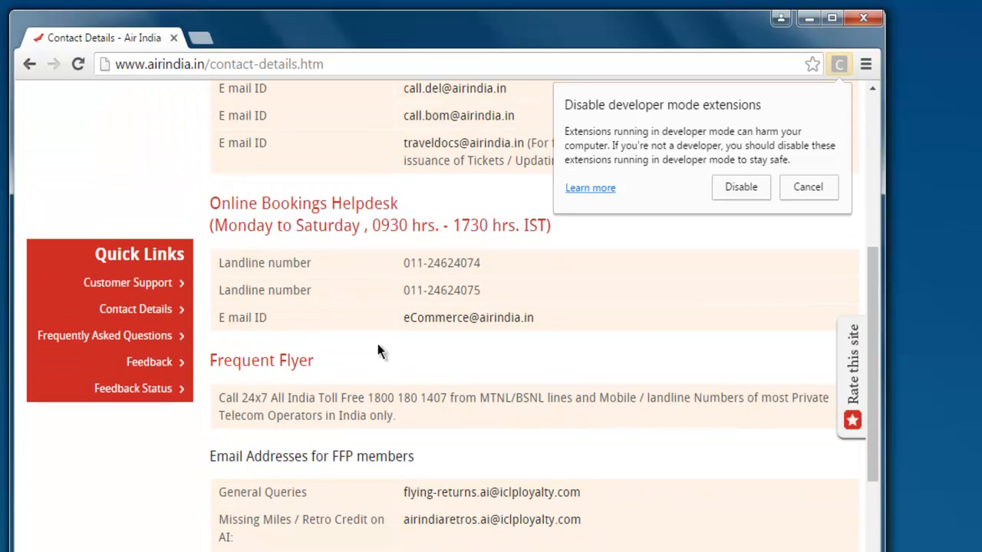
scroll(down, 3)
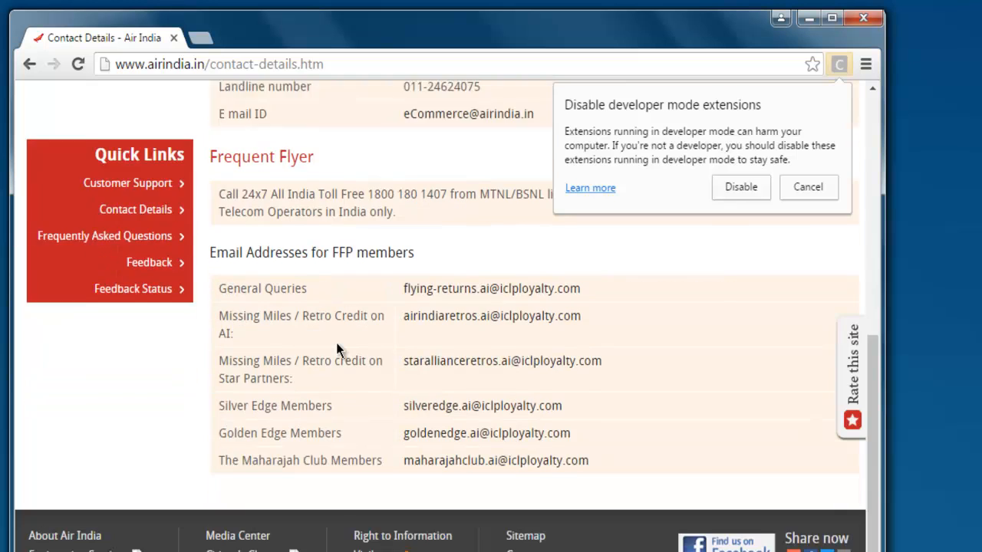
scroll(up, 3)
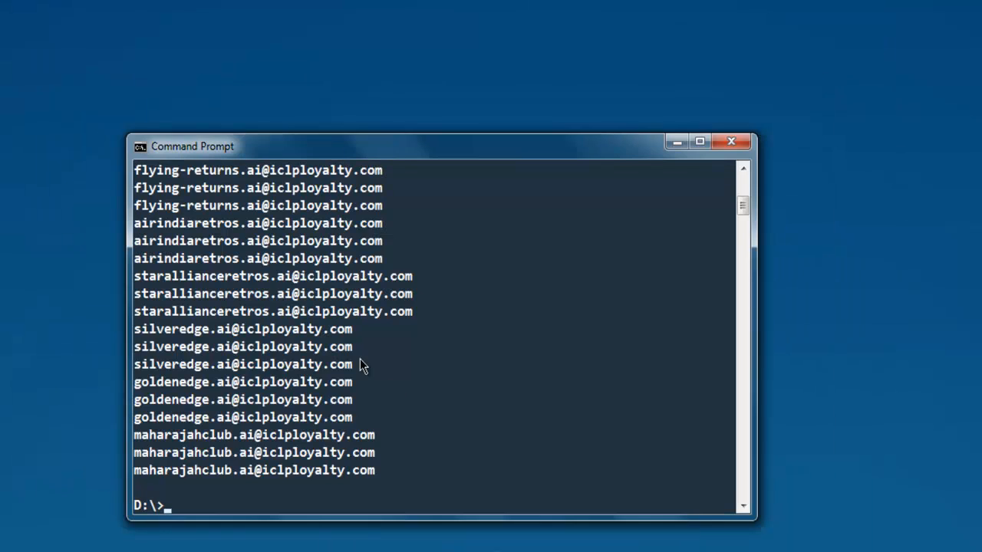
scroll(up, 3)
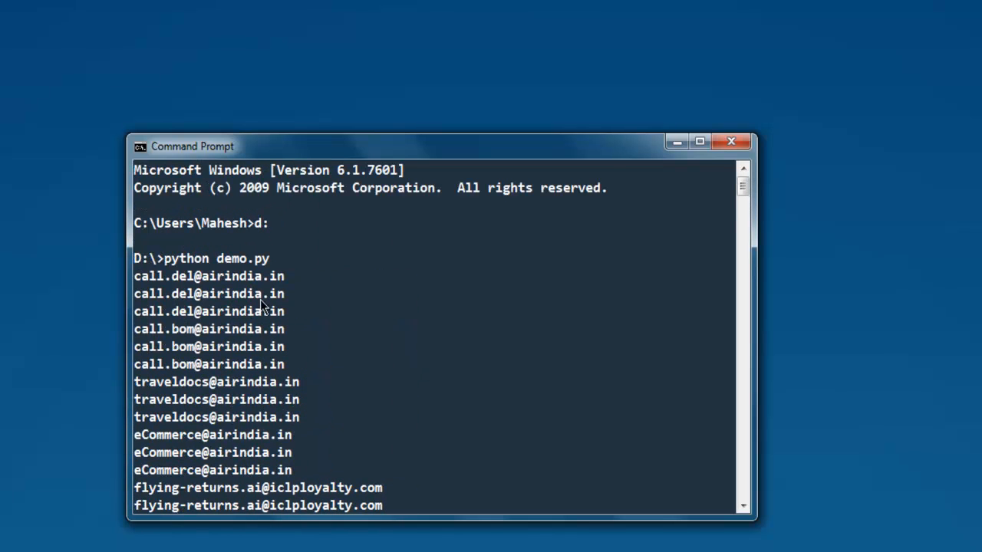
scroll(down, 3)
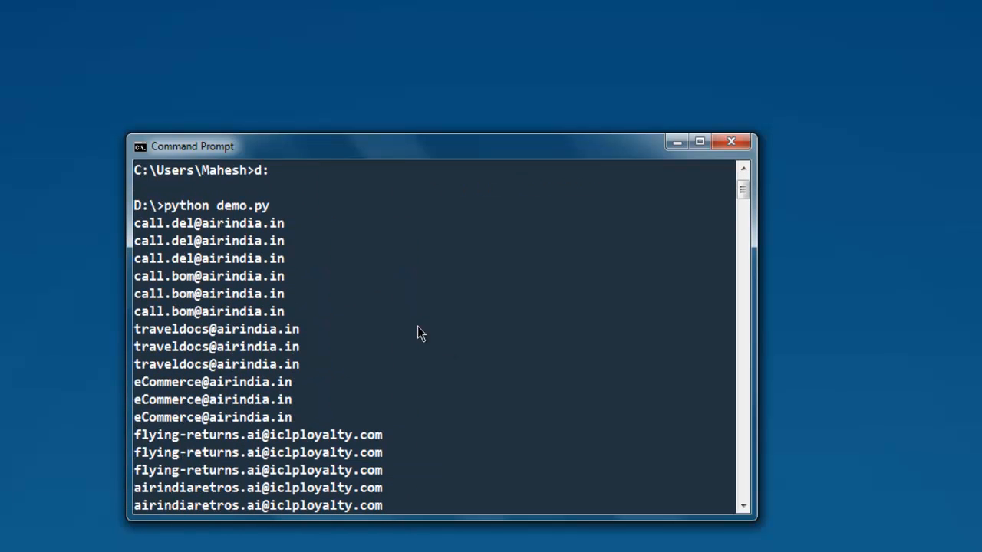
scroll(down, 3)
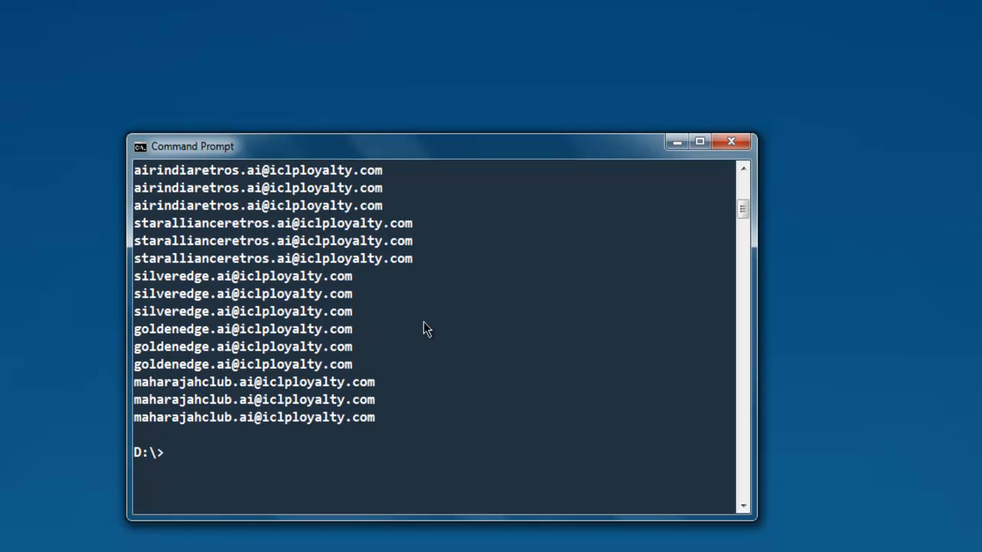
scroll(up, 3)
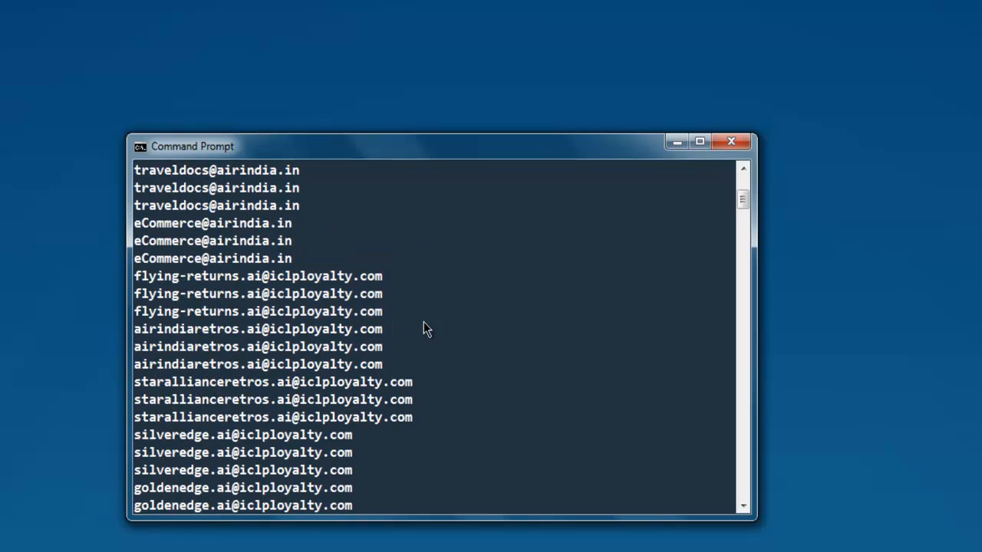